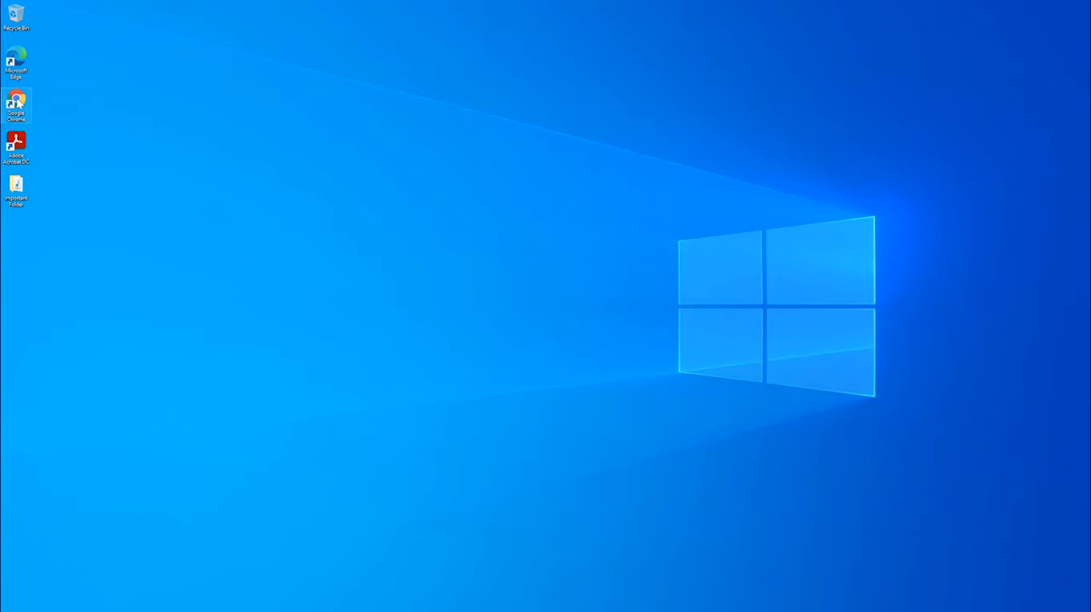
pyautogui.doubleClick(16, 101)
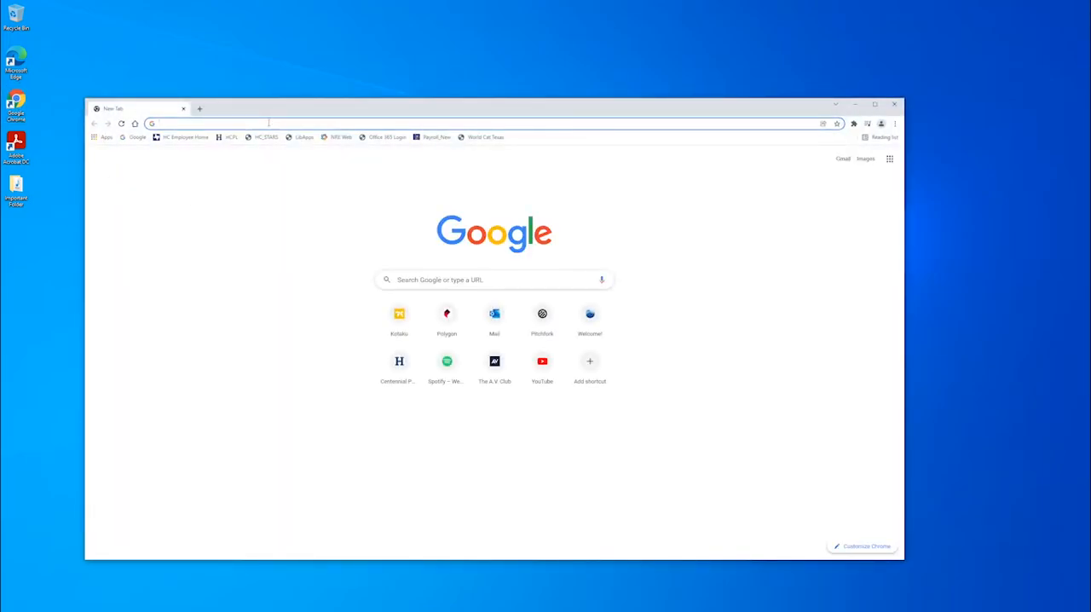
pyautogui.write('www.gmail')
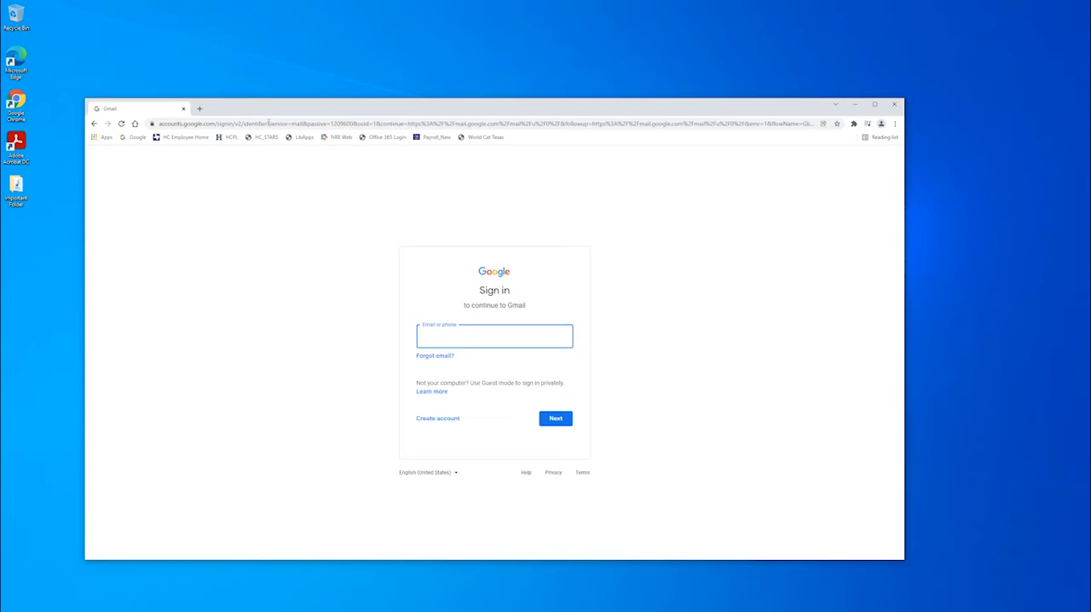
pyautogui.moveTo(402, 450)
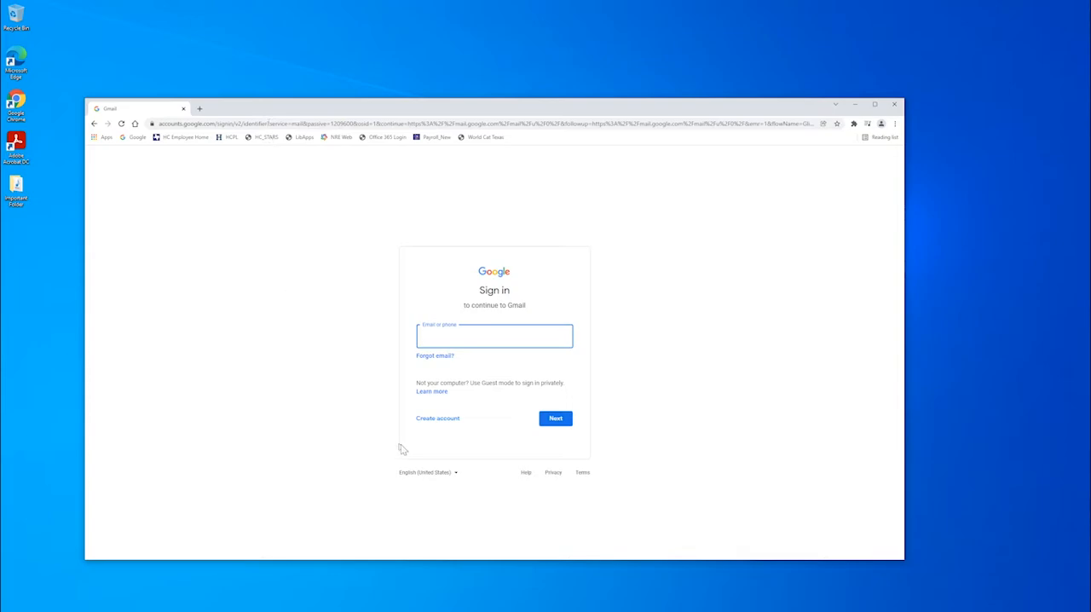
pyautogui.click(436, 418)
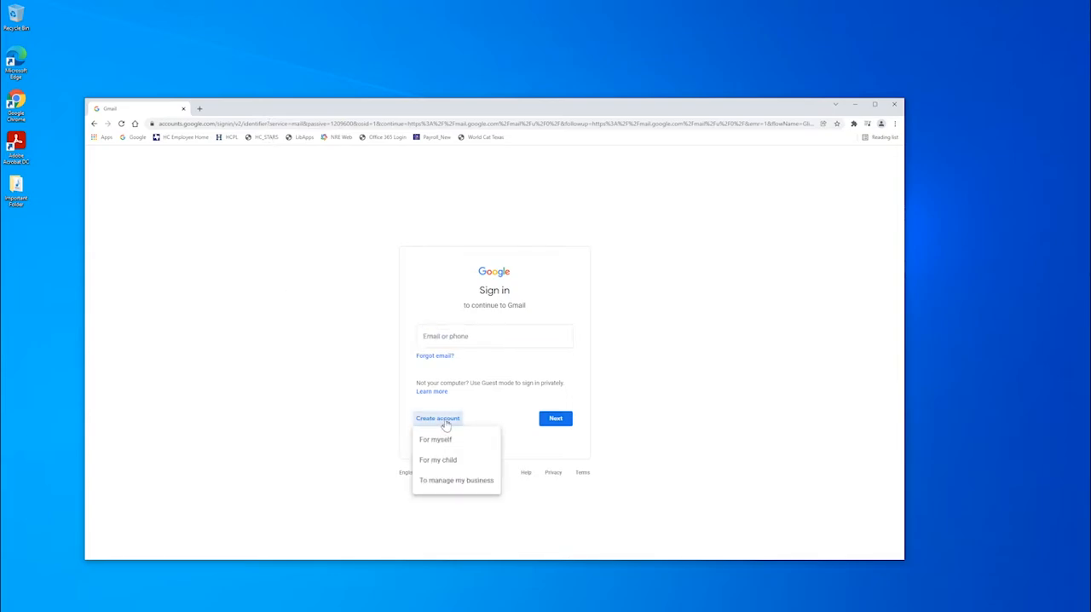
pyautogui.click(437, 440)
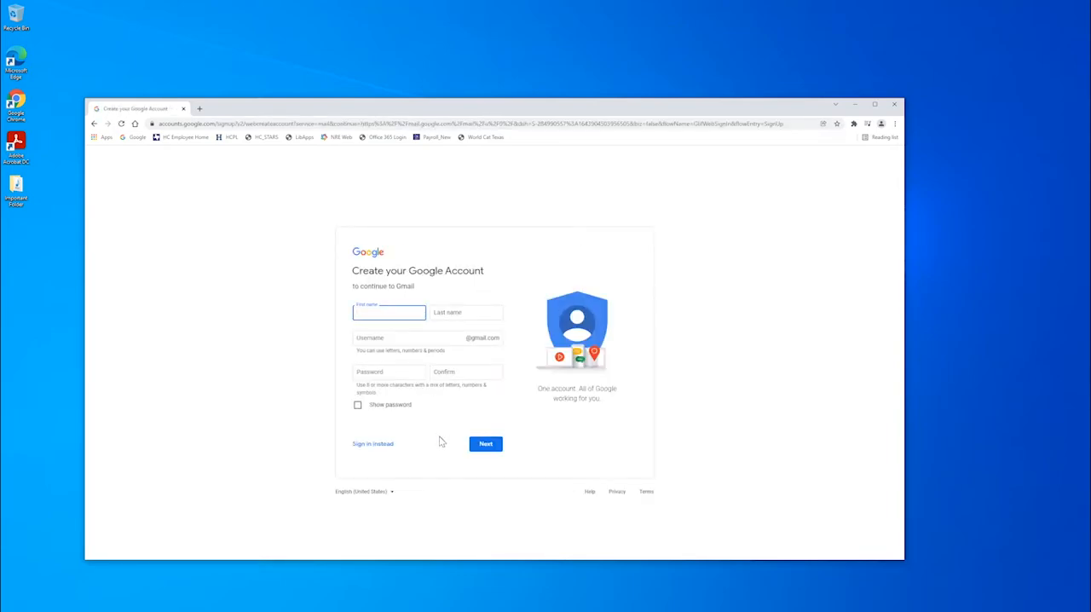
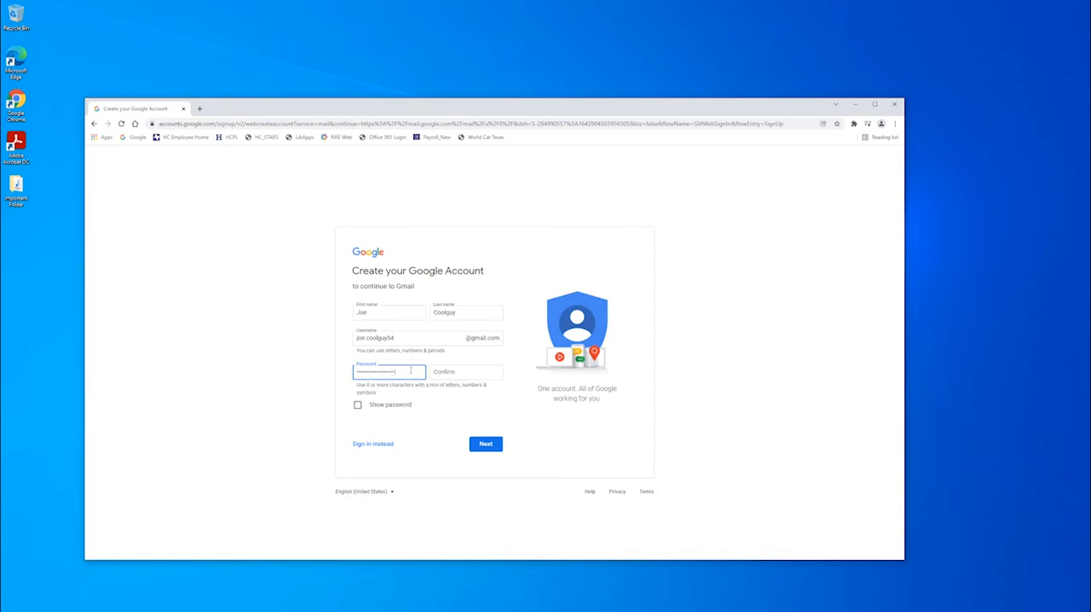
pyautogui.click(467, 372)
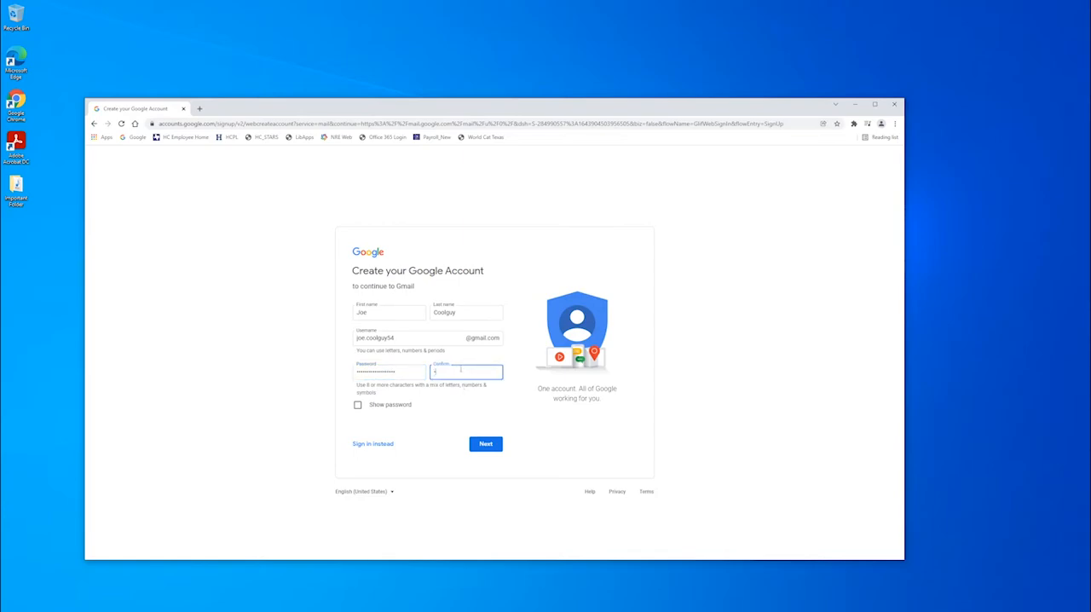
pyautogui.write('password')
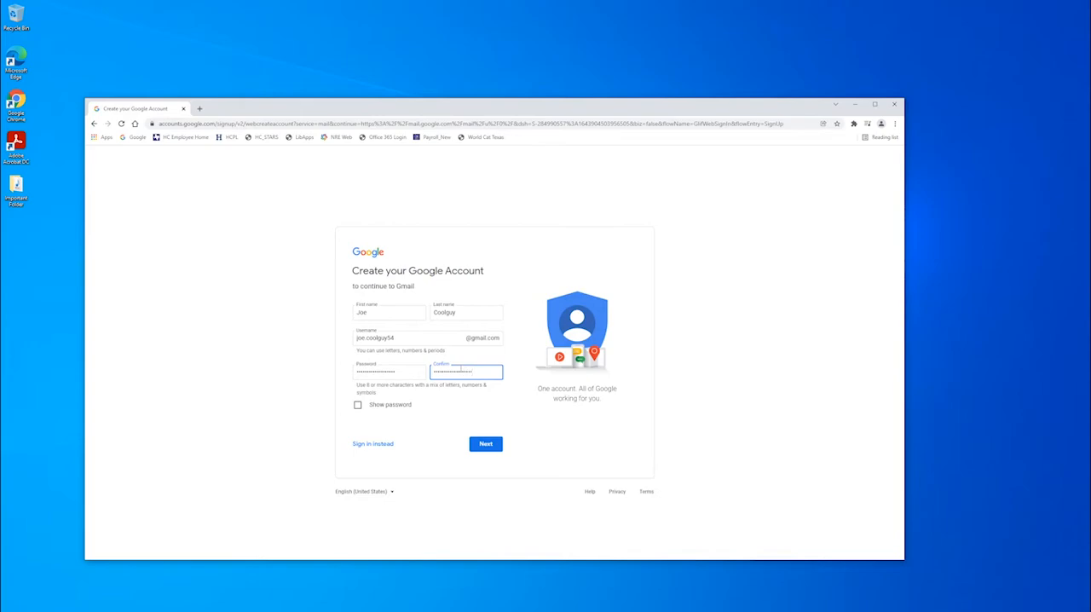
pyautogui.click(358, 406)
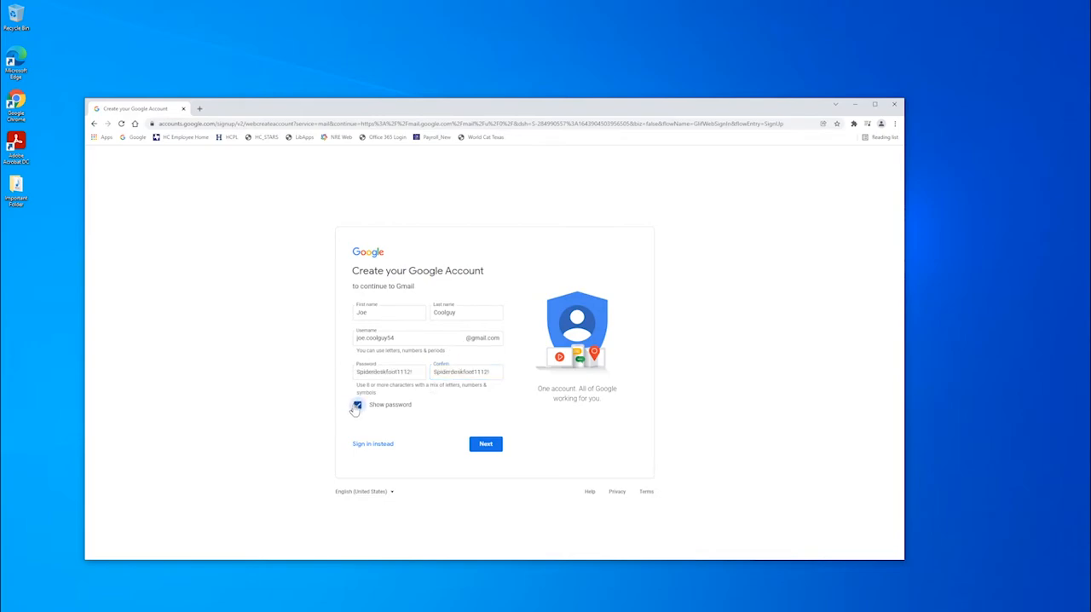
pyautogui.click(484, 443)
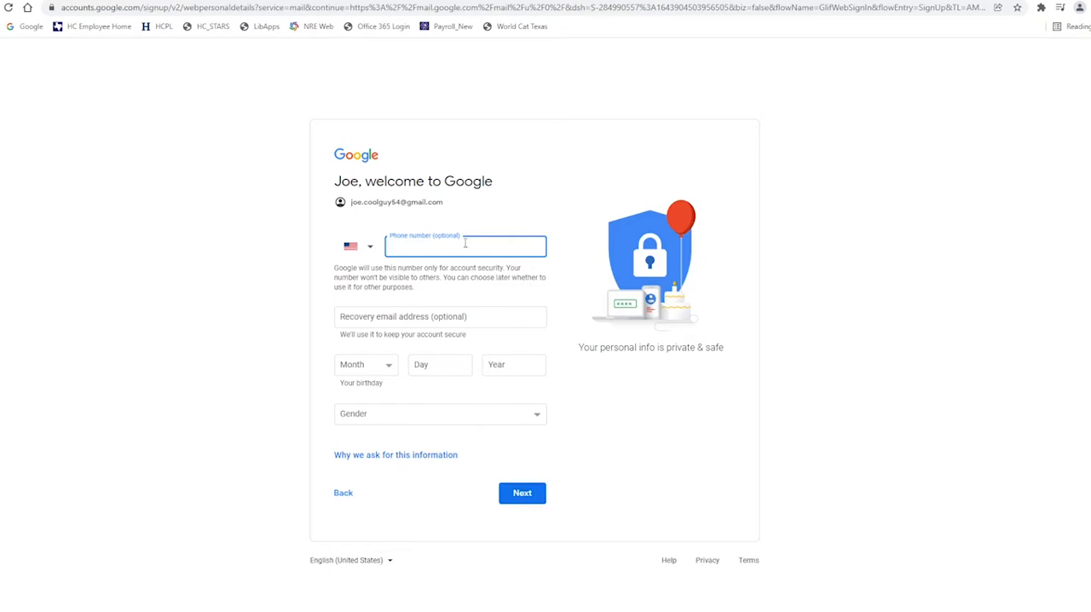
pyautogui.moveTo(576, 239)
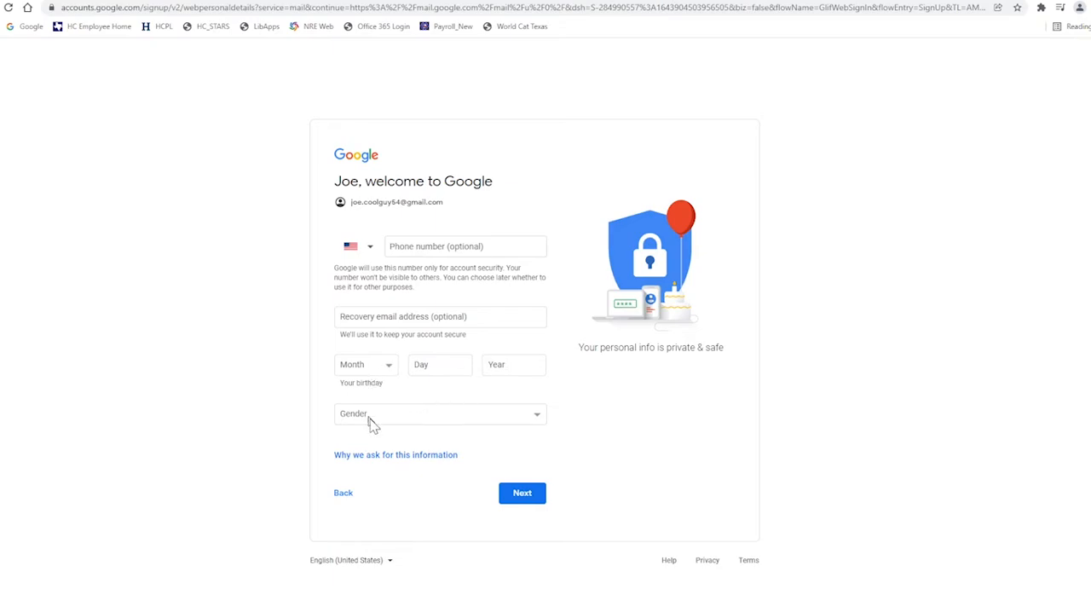
pyautogui.moveTo(522, 493)
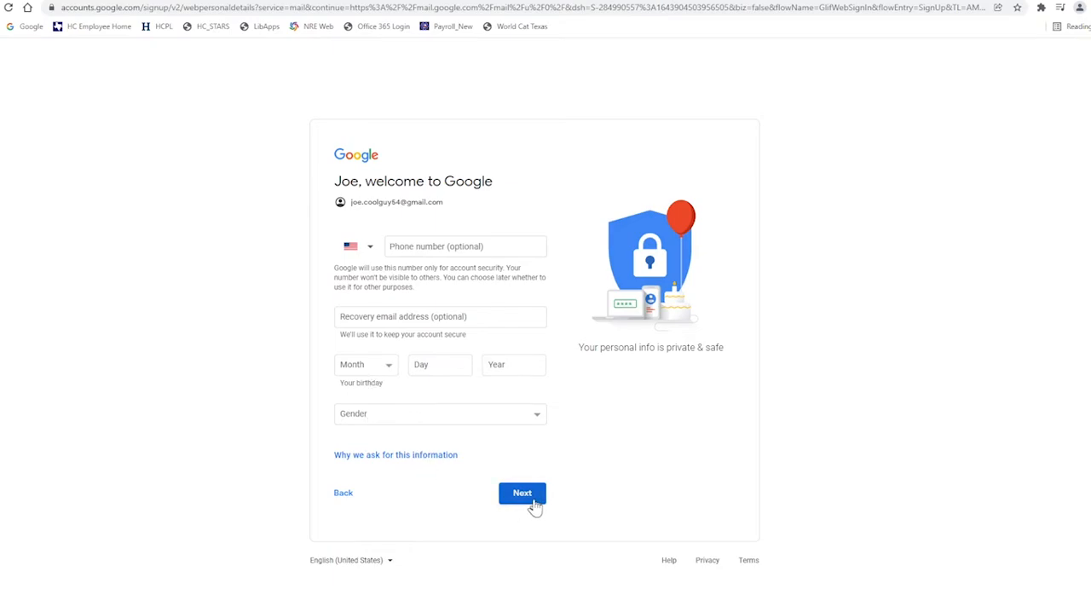
pyautogui.click(365, 365)
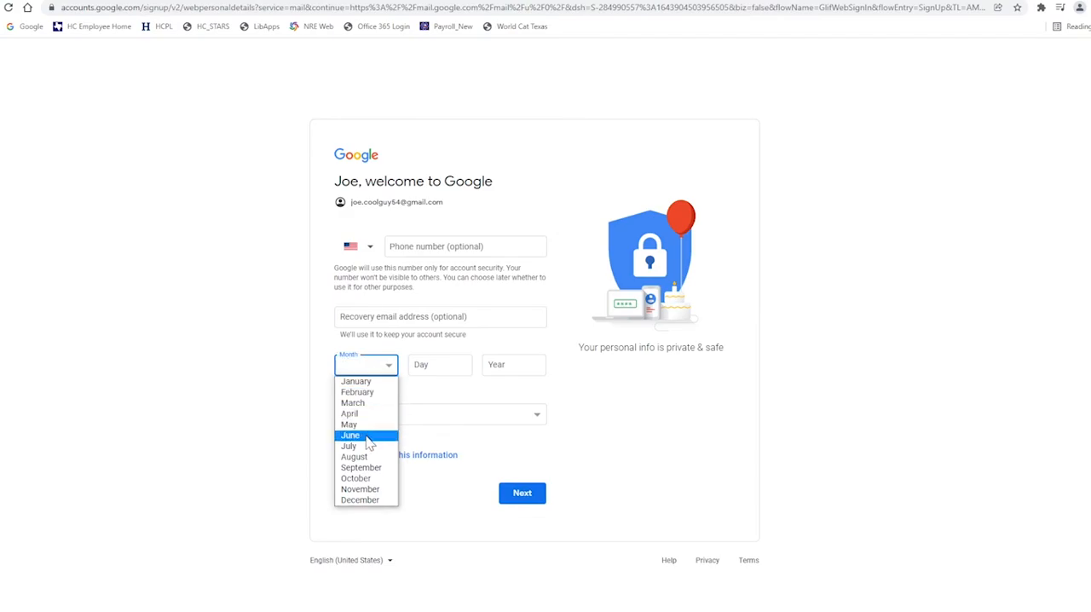
pyautogui.click(348, 446)
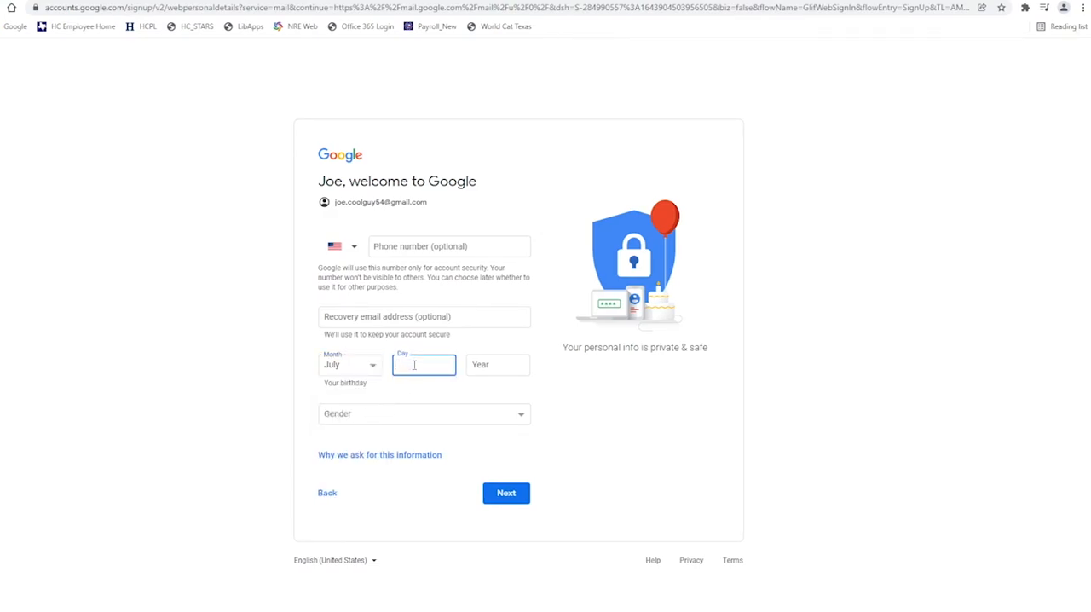
pyautogui.write('31')
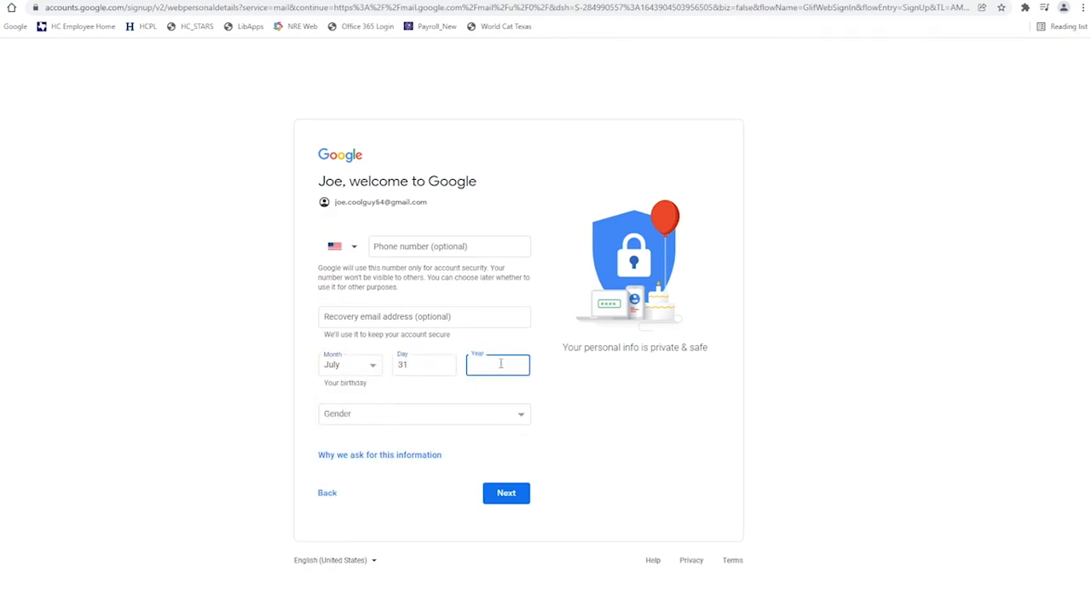
pyautogui.write('1985')
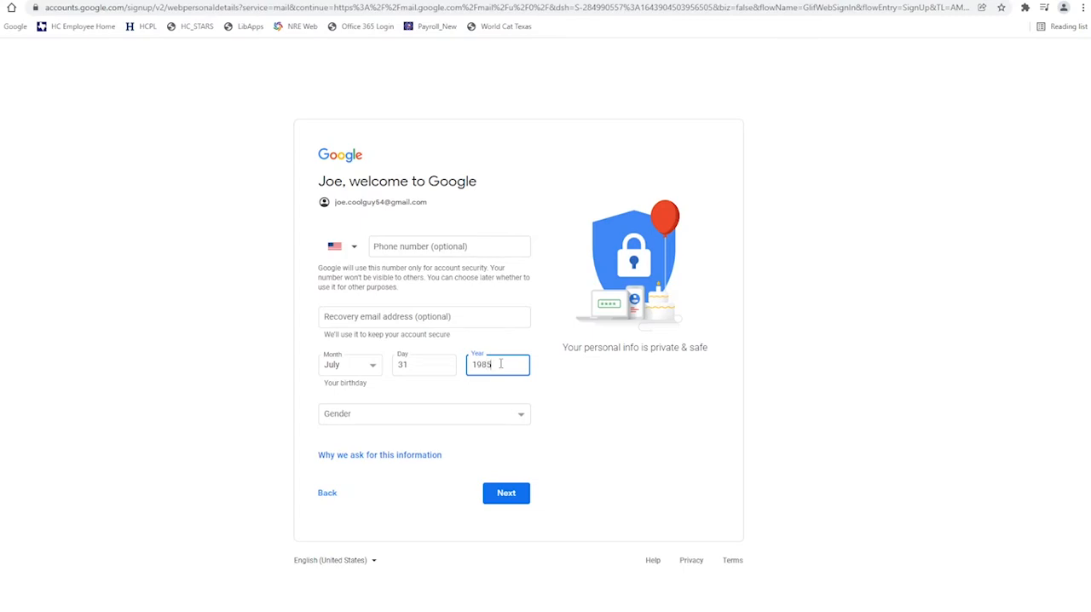
# - Complete the remaining personal details and continue to Privacy and Terms
pyautogui.click(423, 317)
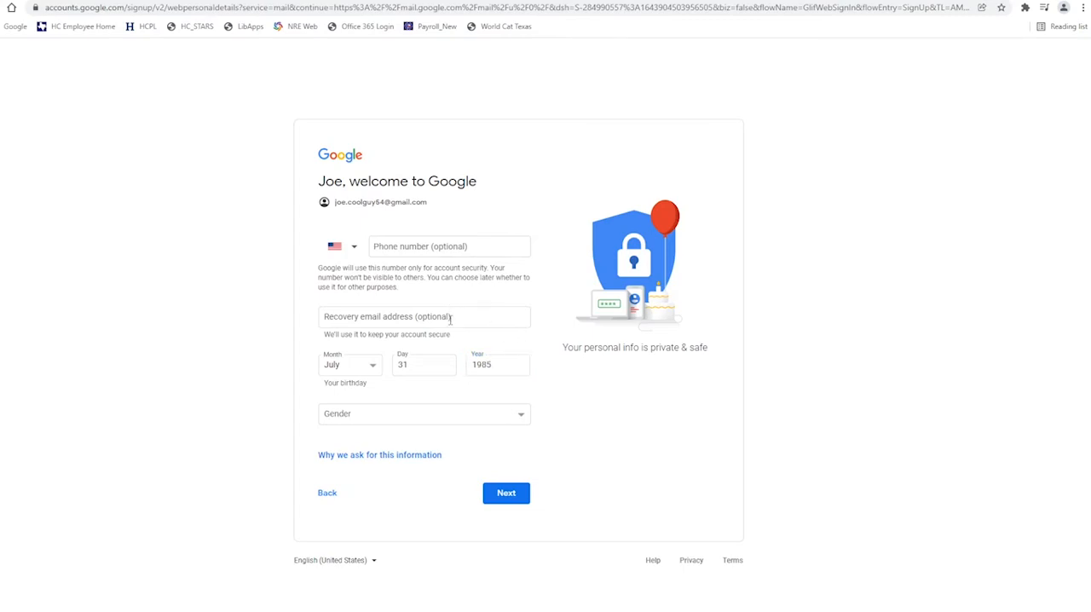
pyautogui.click(423, 317)
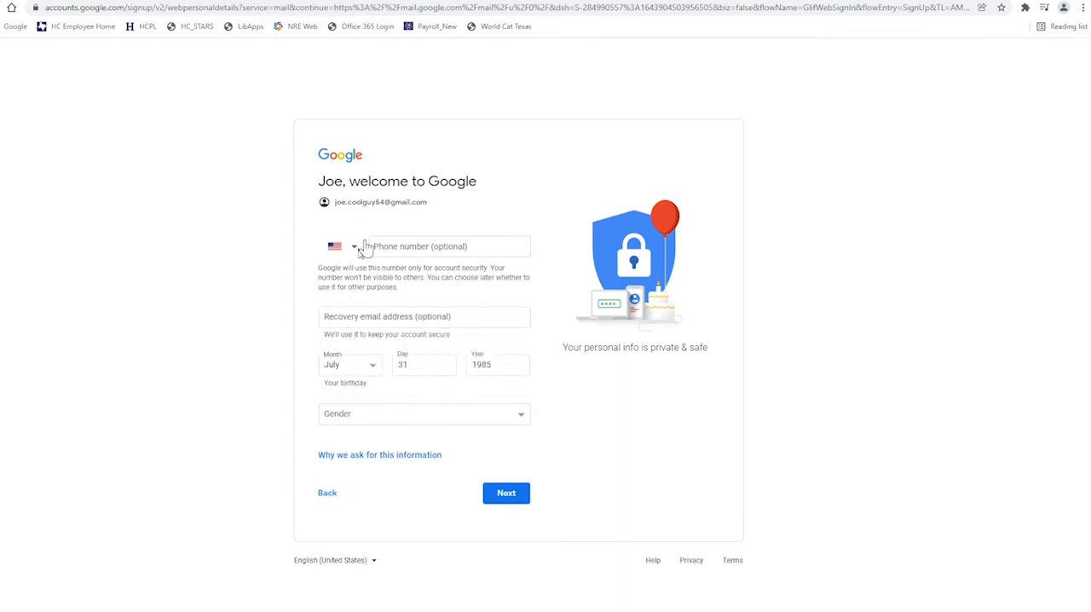
pyautogui.click(423, 413)
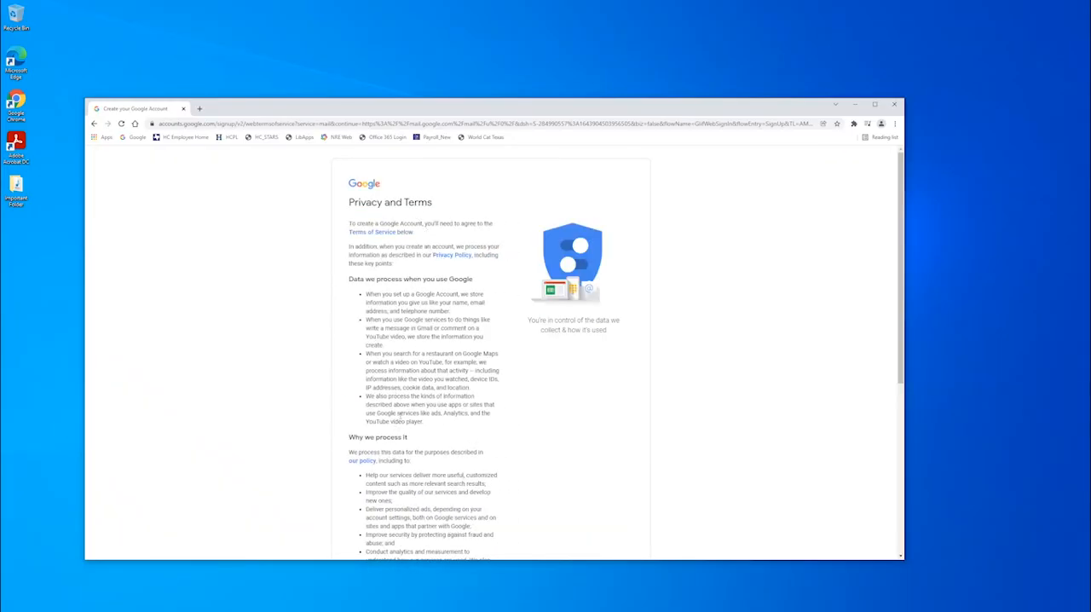
# - Scroll through Google's Privacy and Terms and agree to finish creating the account
pyautogui.scroll(-3)
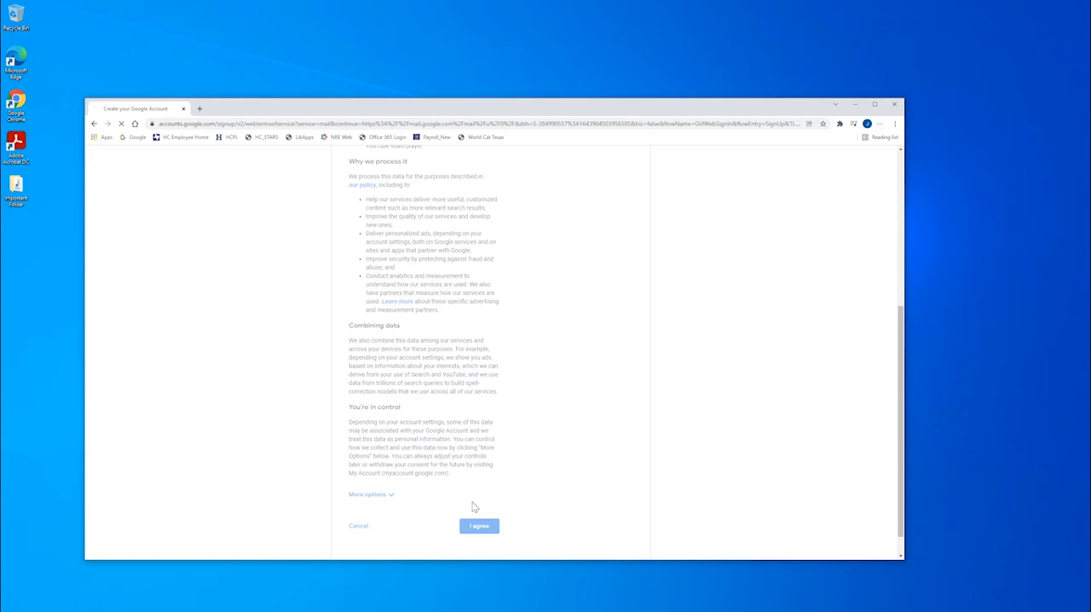
pyautogui.click(479, 525)
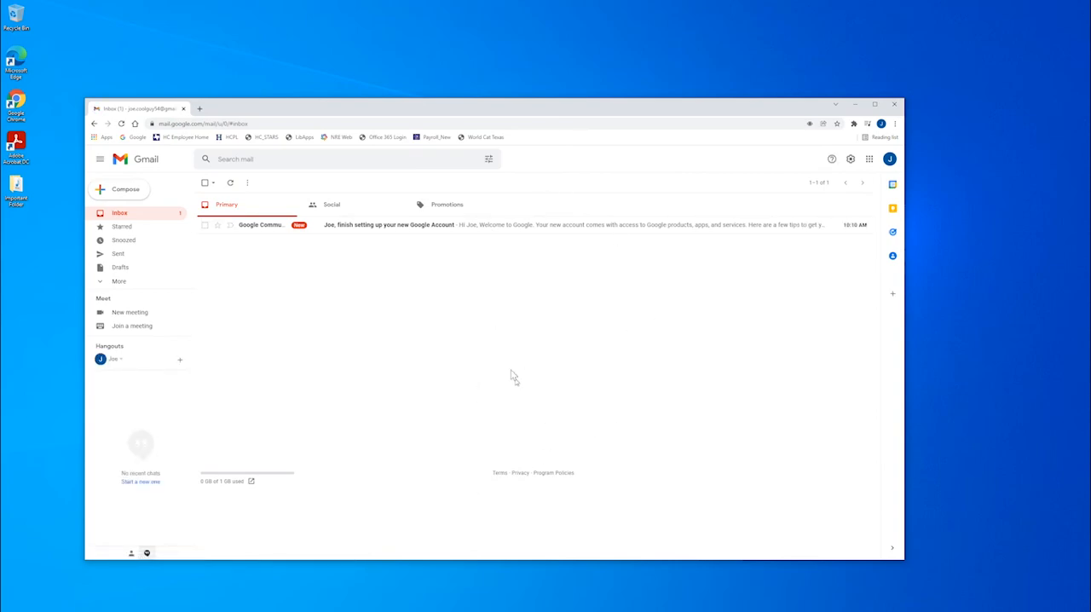
pyautogui.moveTo(621, 457)
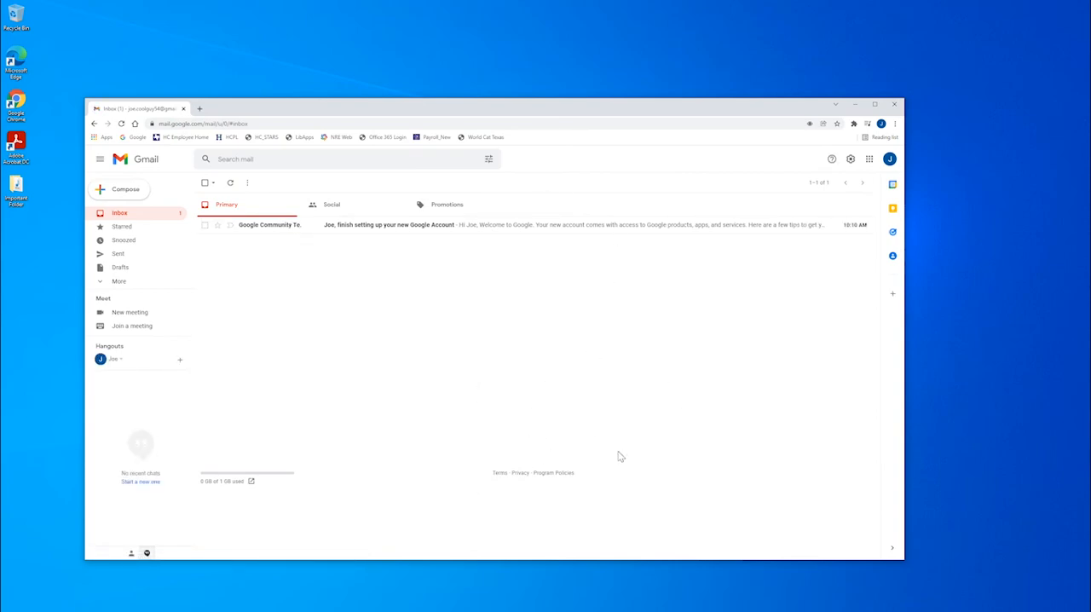